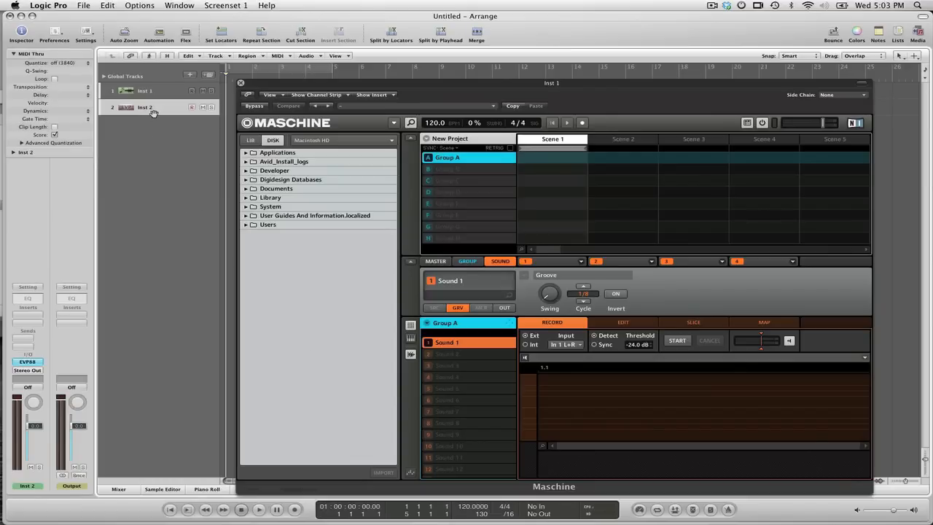
mouse_move(163, 108)
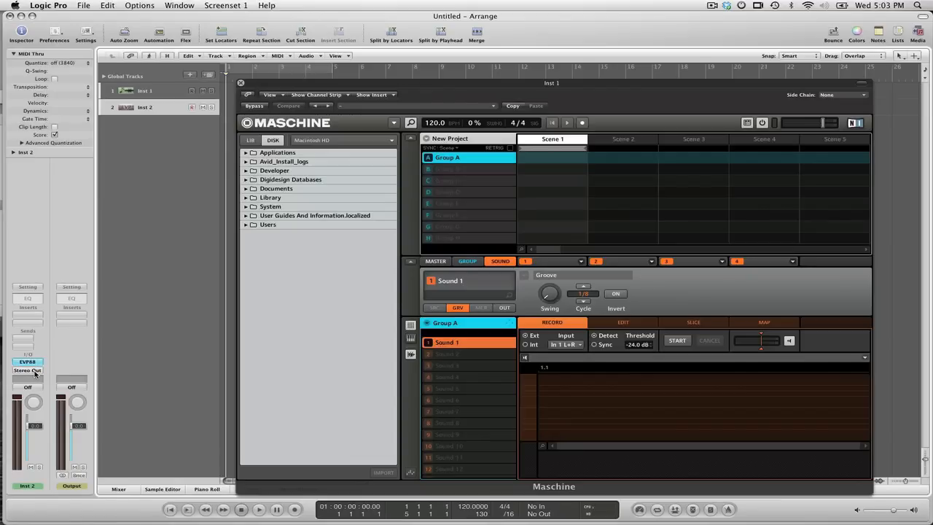
Assign a Send slot on the EVP88 channel strip to Bus 1.
left_click(26, 370)
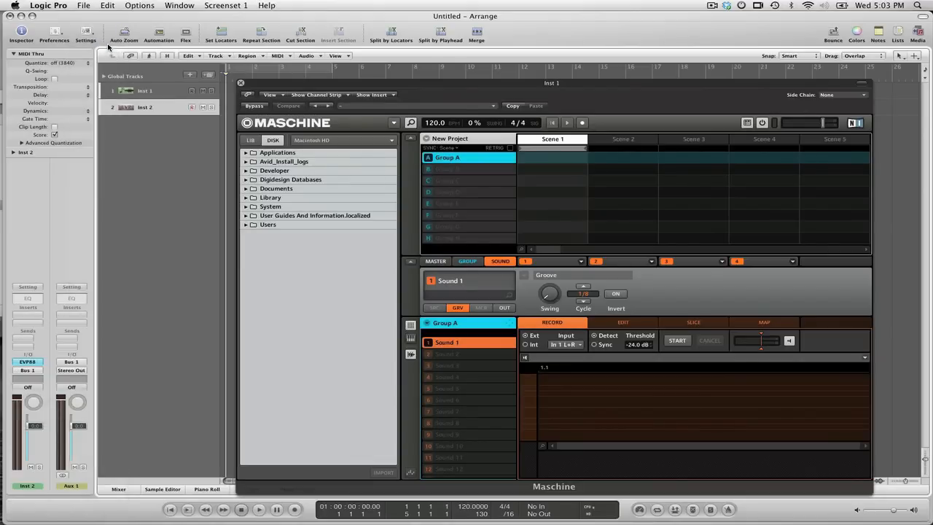
mouse_move(172, 108)
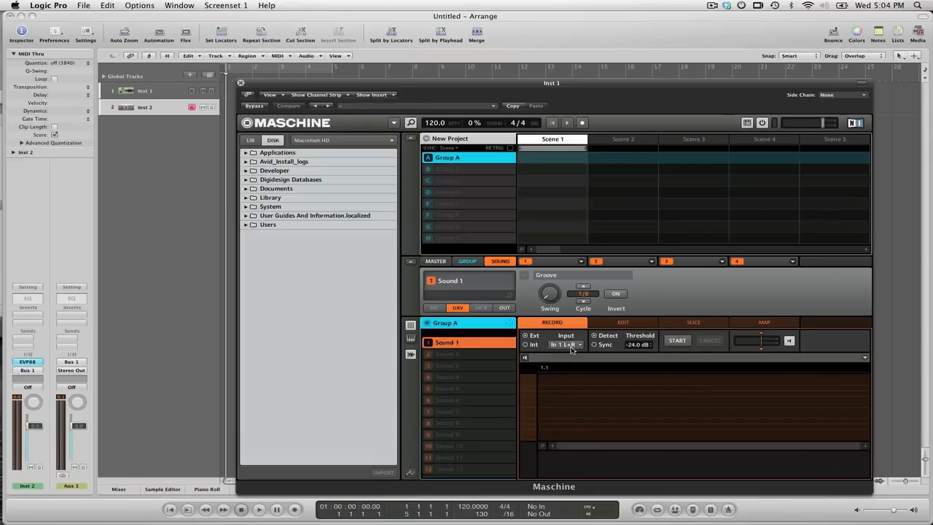
Set Maschine's Sampling Record input to the stereo In 1 L+R pair.
left_click(565, 344)
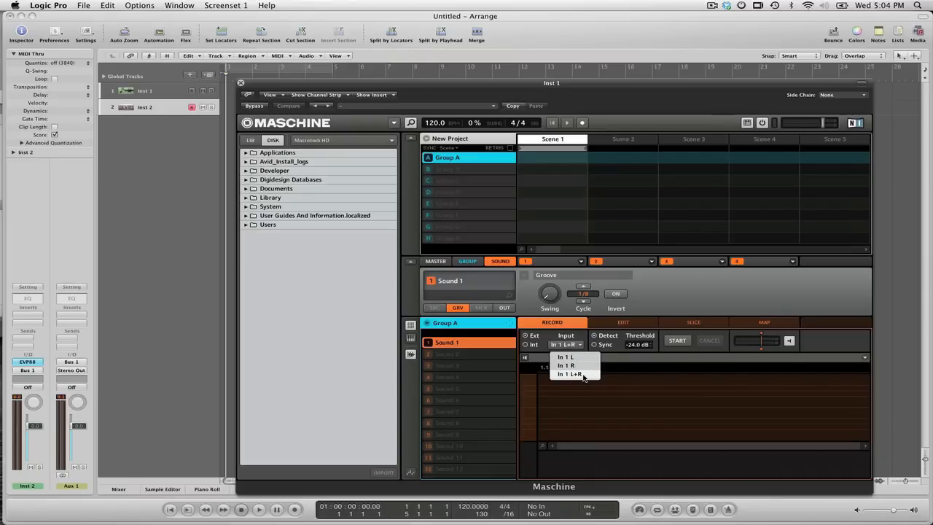
left_click(572, 374)
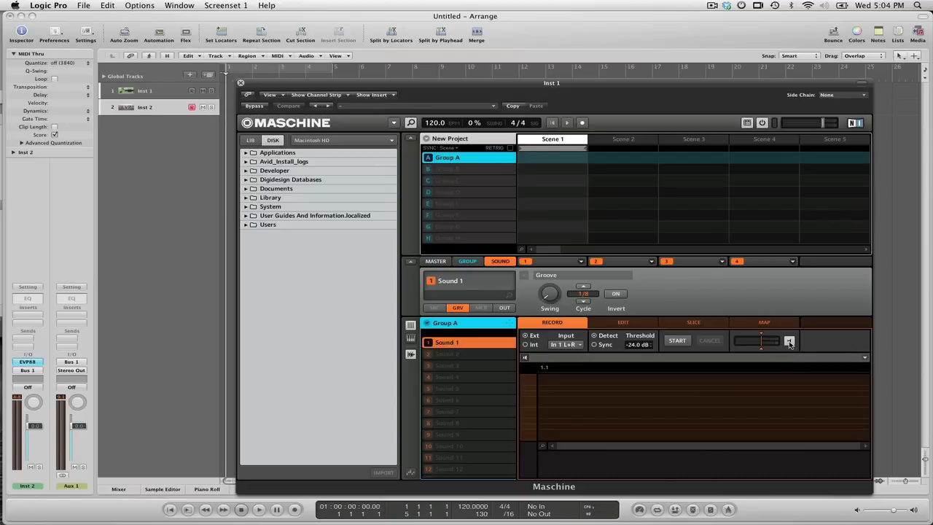
mouse_move(791, 345)
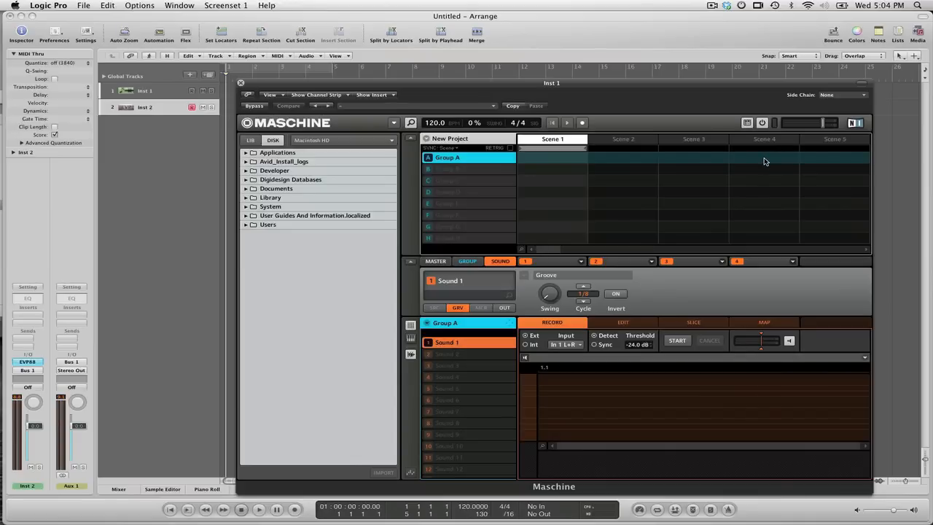
mouse_move(461, 366)
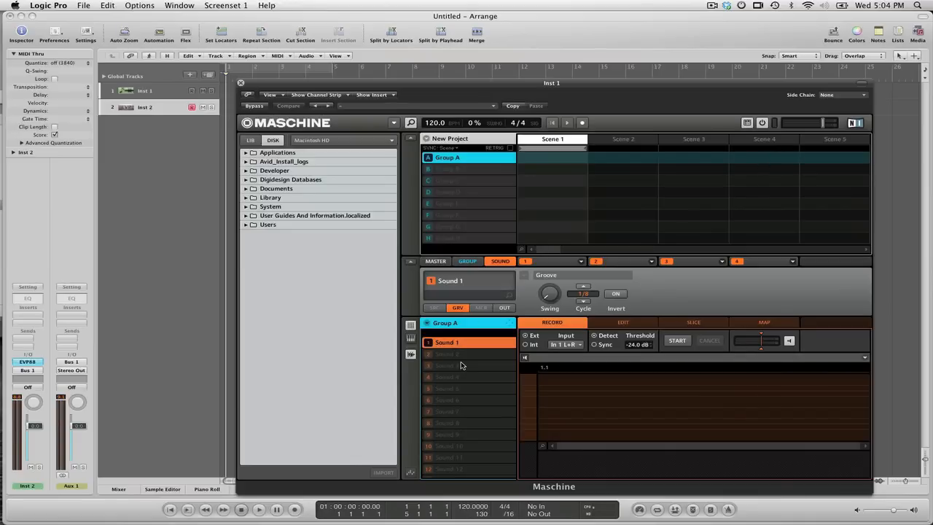
mouse_move(837, 99)
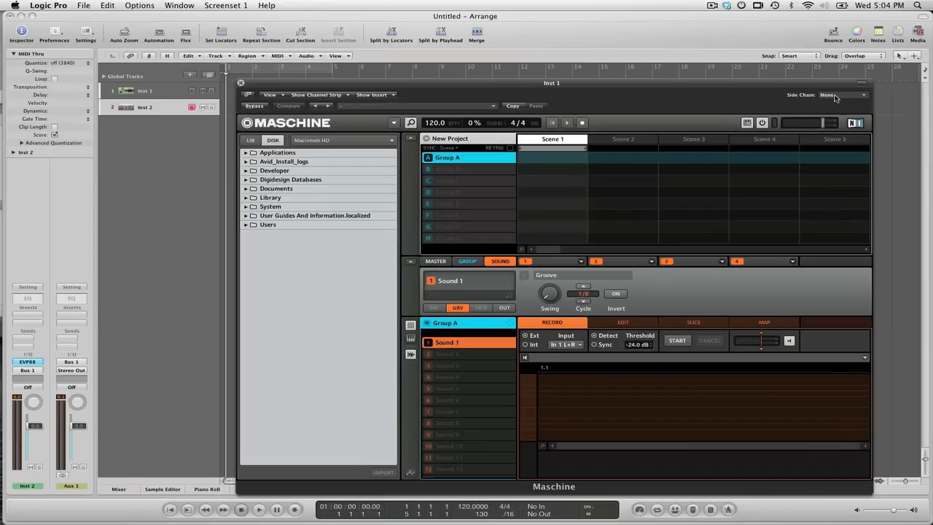
Set the Maschine plugin's Side Chain source to Bus 1.
left_click(842, 95)
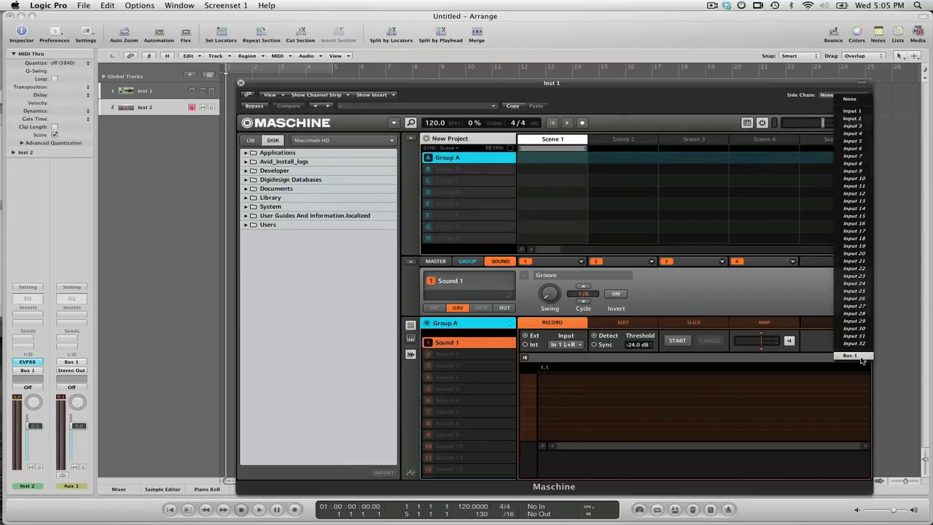
left_click(849, 356)
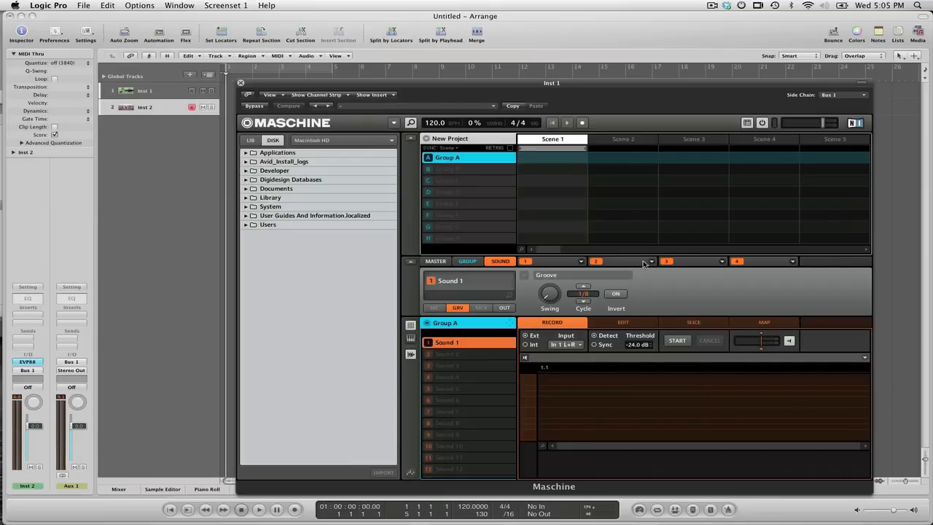
mouse_move(703, 319)
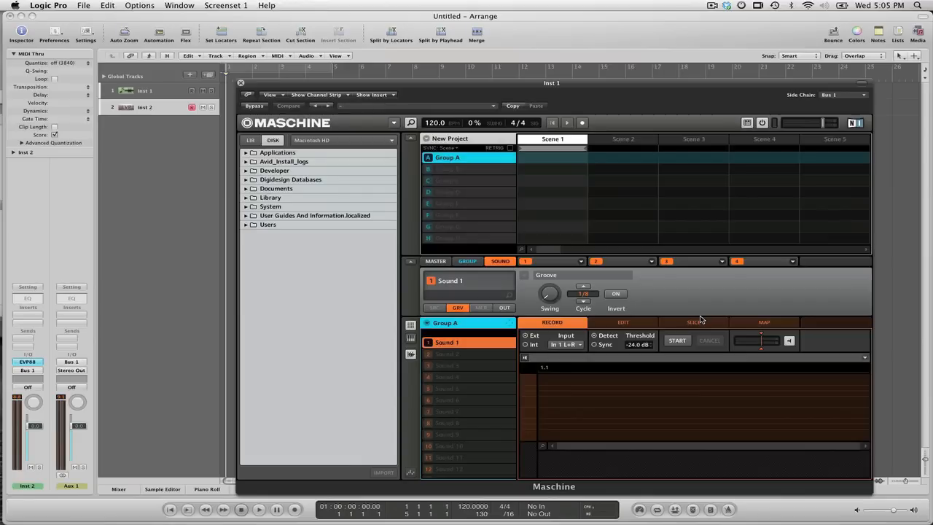
Record the incoming EVP88 audio so sample 110525_170524 loads onto the sound.
left_click(676, 341)
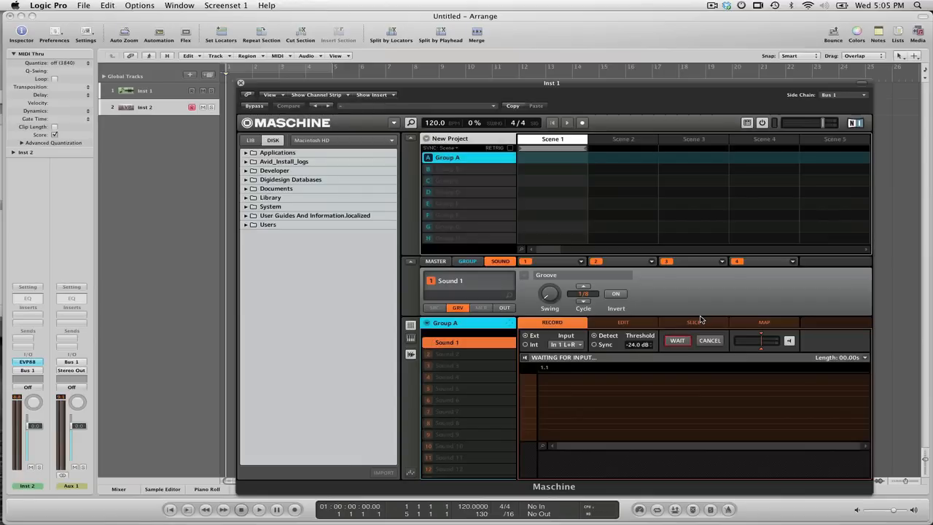
left_click(676, 341)
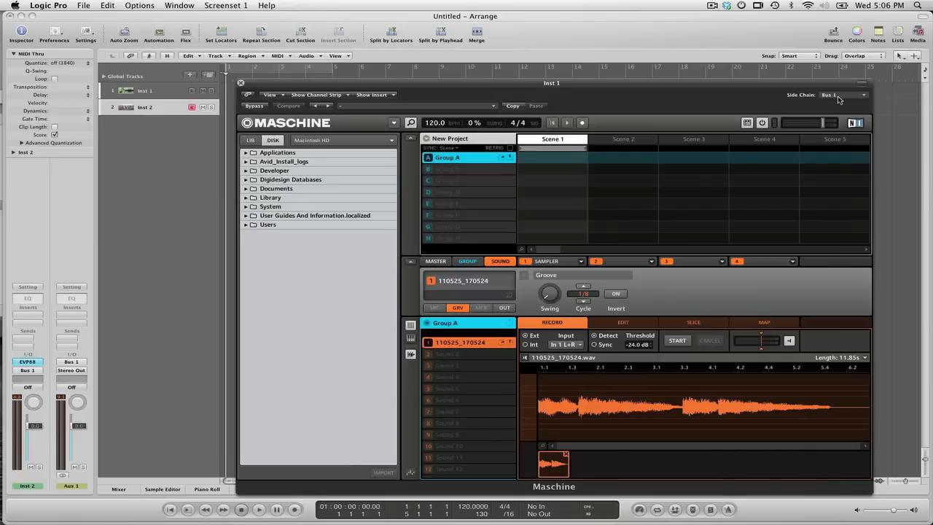
mouse_move(734, 105)
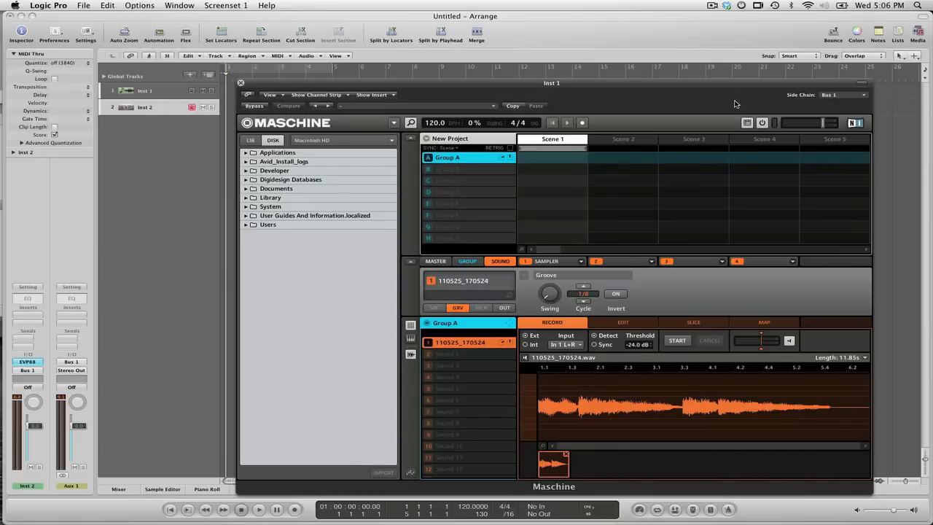